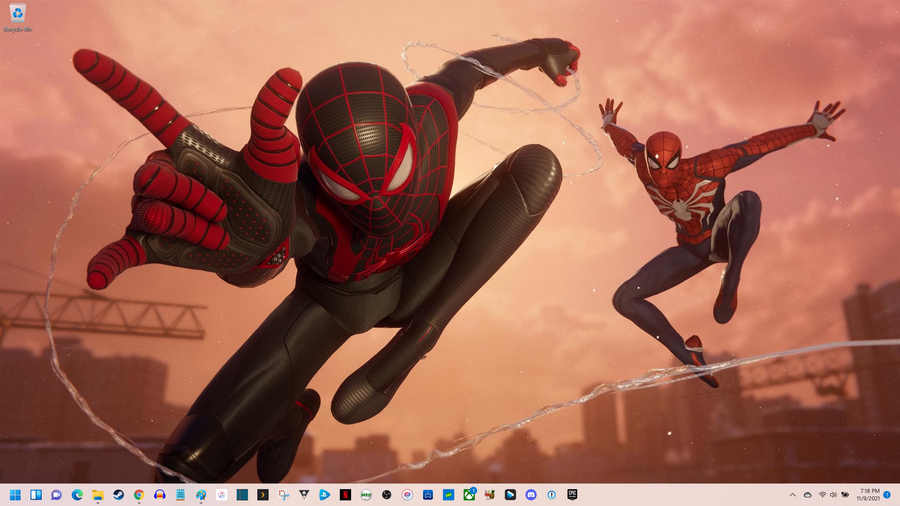
# Search Start for 'command prompt' and launch Command Prompt with Run as administrator.
pyautogui.click(13, 495)
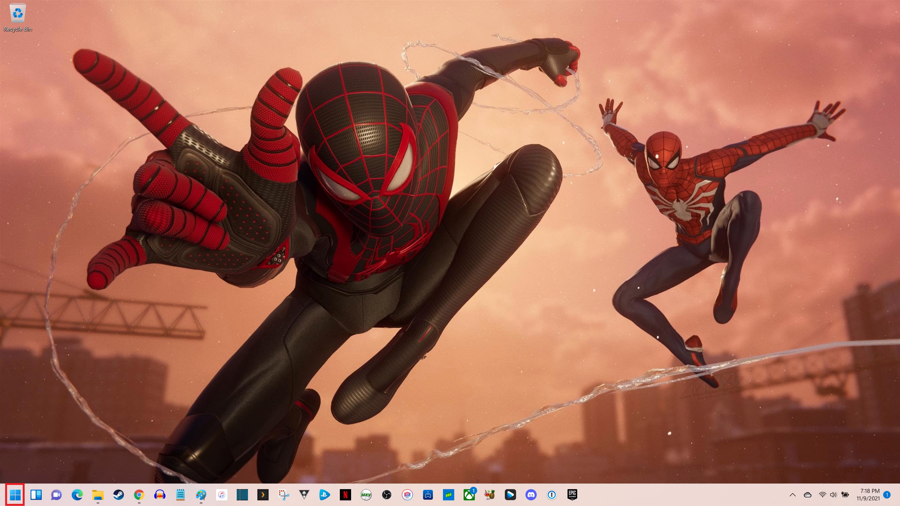
pyautogui.click(14, 495)
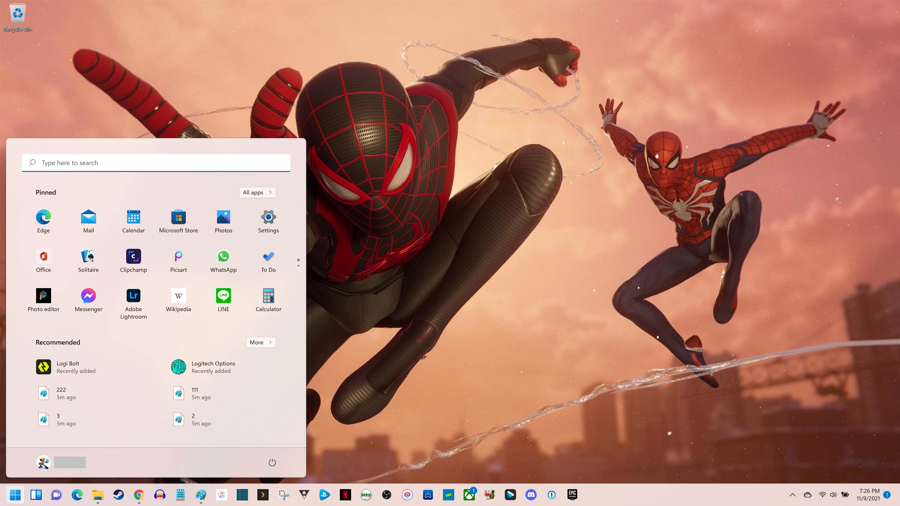
pyautogui.write('command prompt')
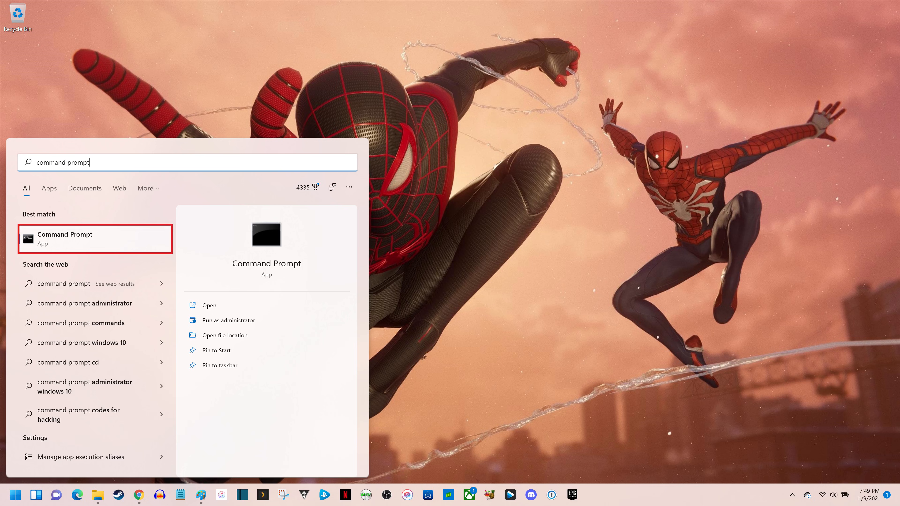
pyautogui.rightClick(65, 239)
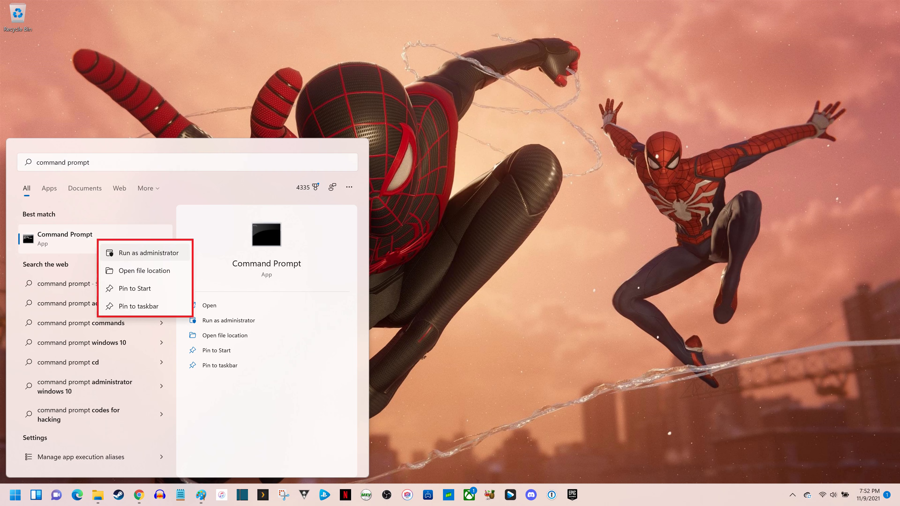
pyautogui.moveTo(146, 252)
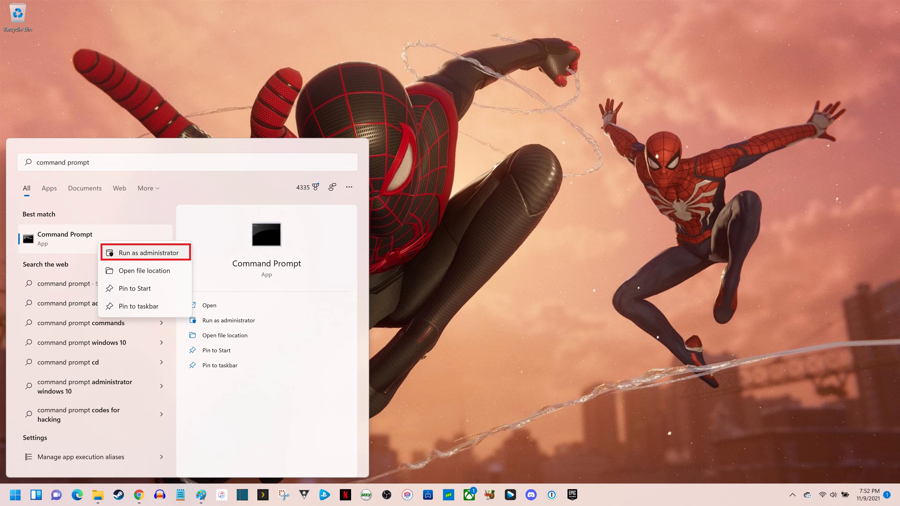
pyautogui.click(145, 252)
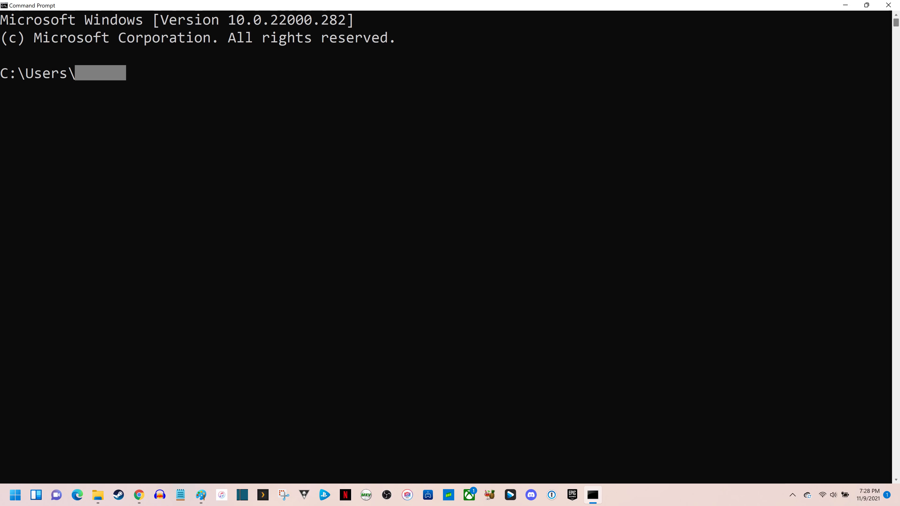
# Run 'wmic path SoftwareLicensingService get OA3xOriginalProductKey' to list the product key.
pyautogui.write('wmic path SoftwareLicensingService get OA3xOriginalProductKey')
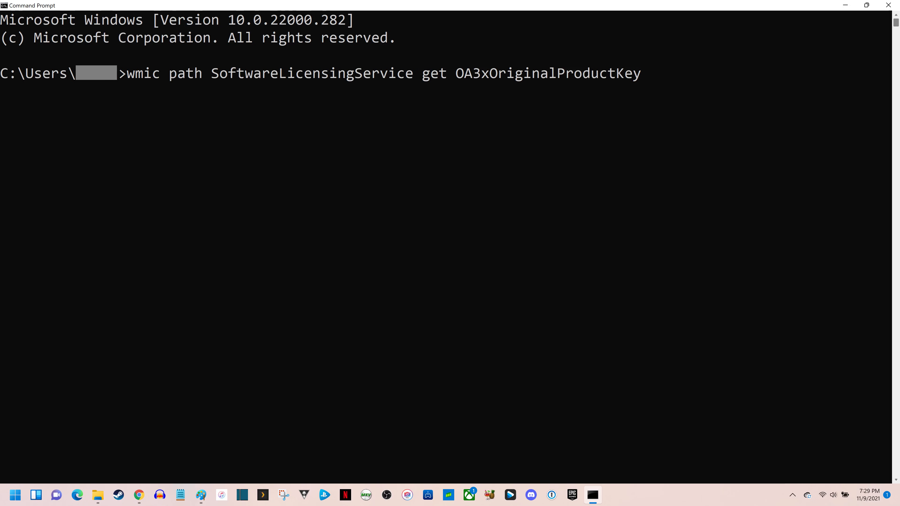
pyautogui.press('Return')
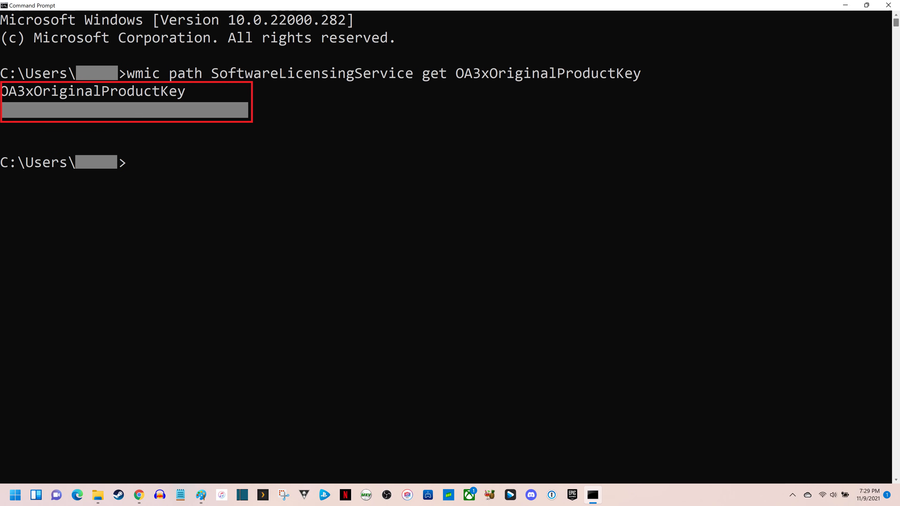